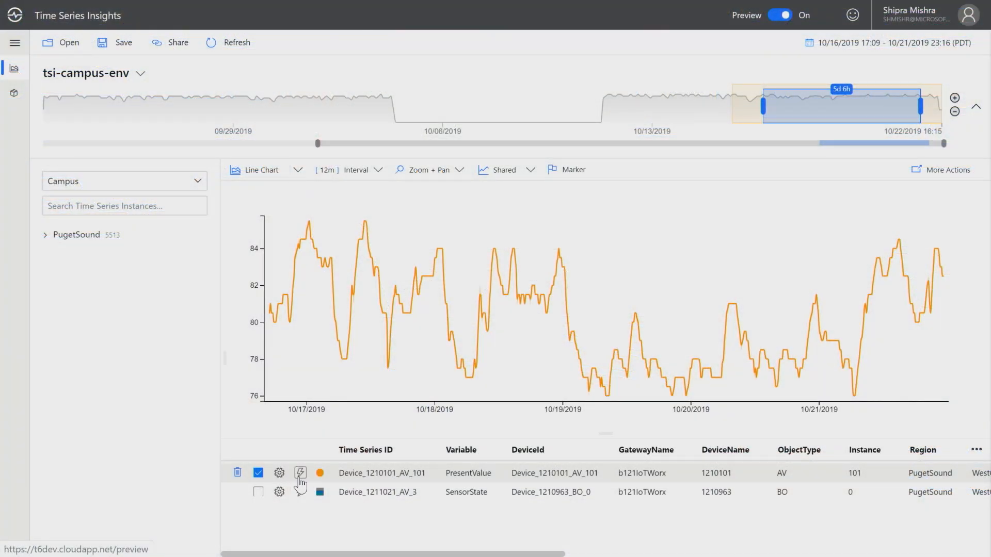
Overlay a copy of Device_1210101_AV_101 PresentValue time-shifted 1 hour earlier.
left_click(300, 473)
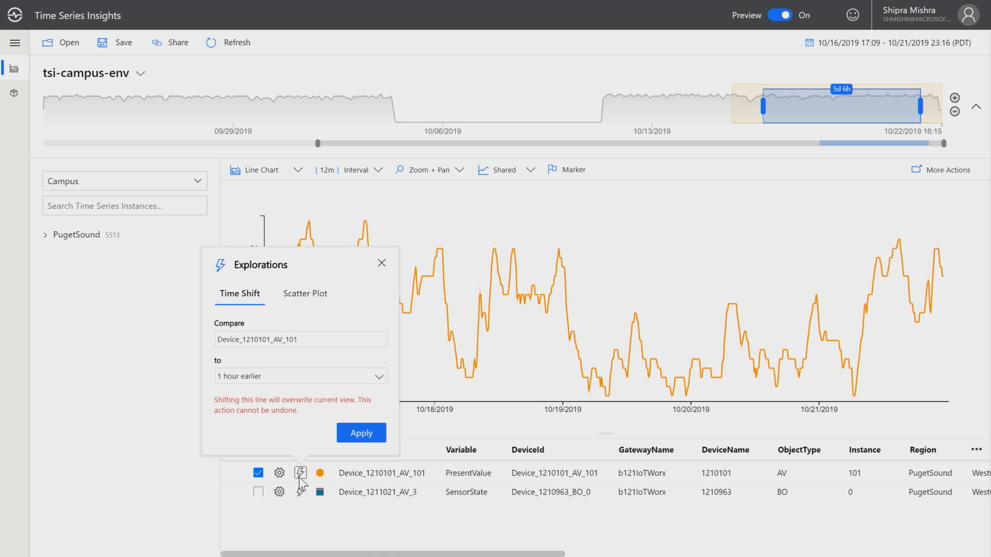
mouse_move(272, 351)
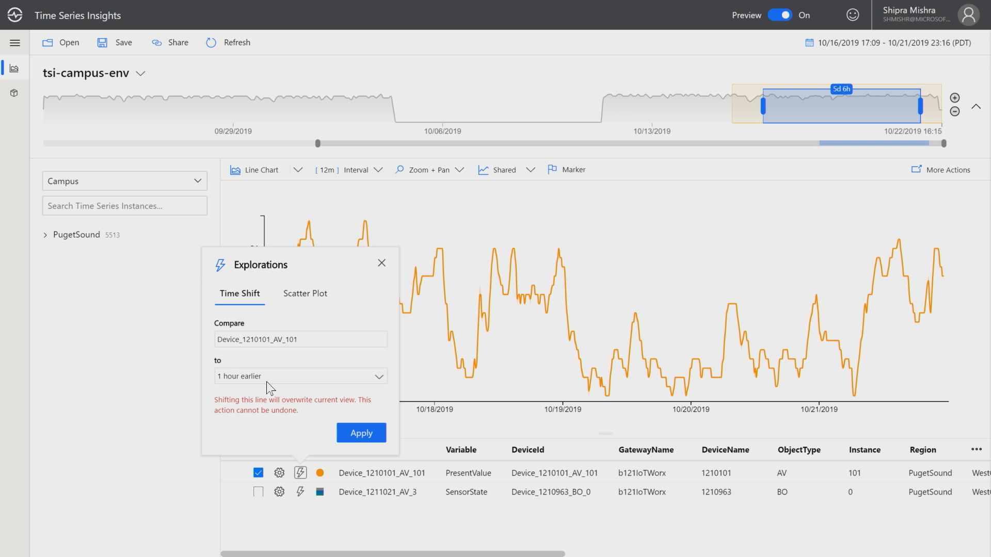
left_click(300, 377)
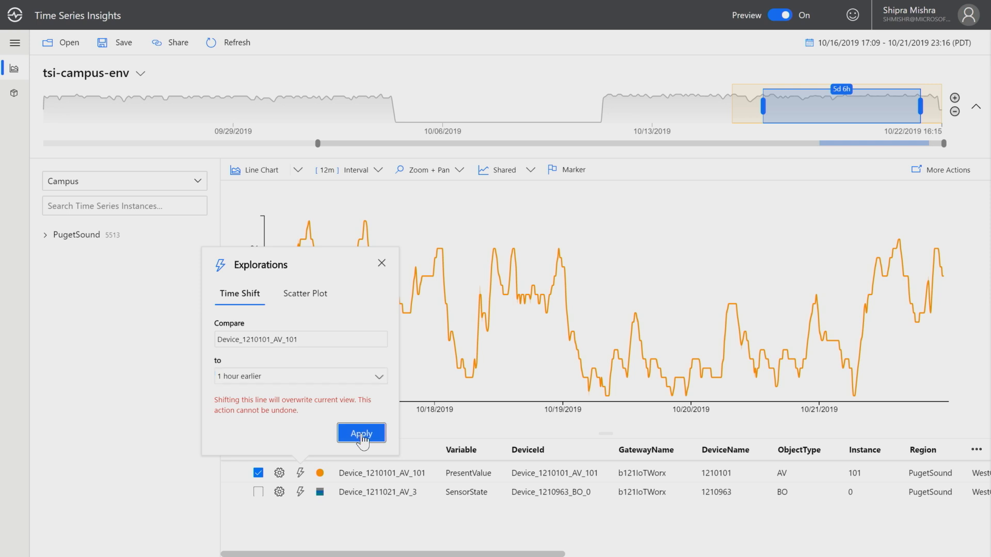
left_click(361, 433)
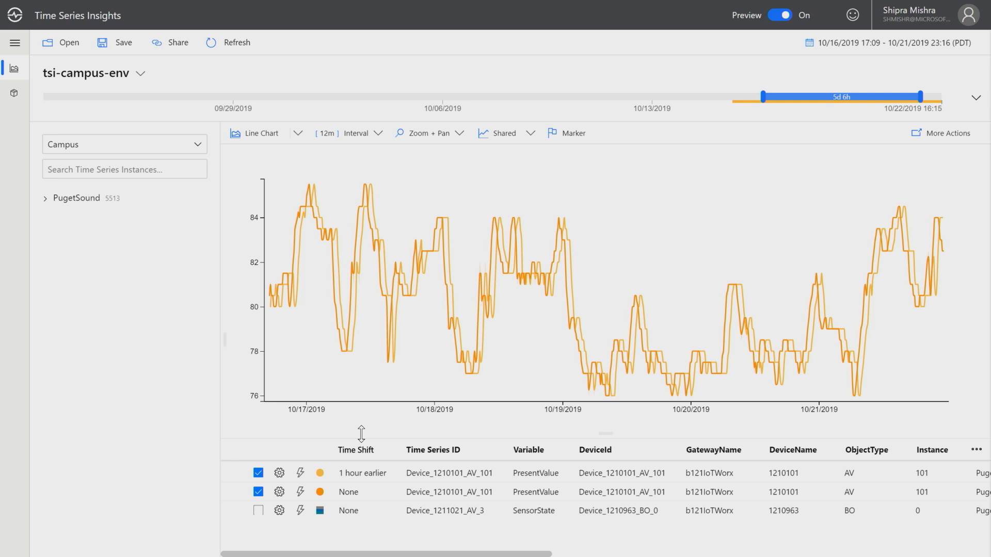
Switch on stepped interpolation for the '1 hour earlier' PresentValue series.
left_click(279, 473)
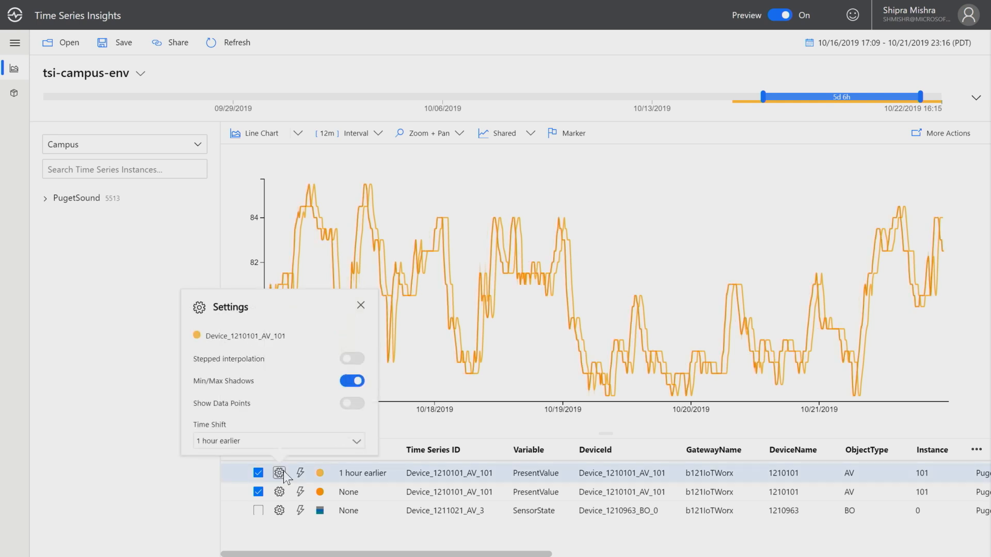
mouse_move(286, 310)
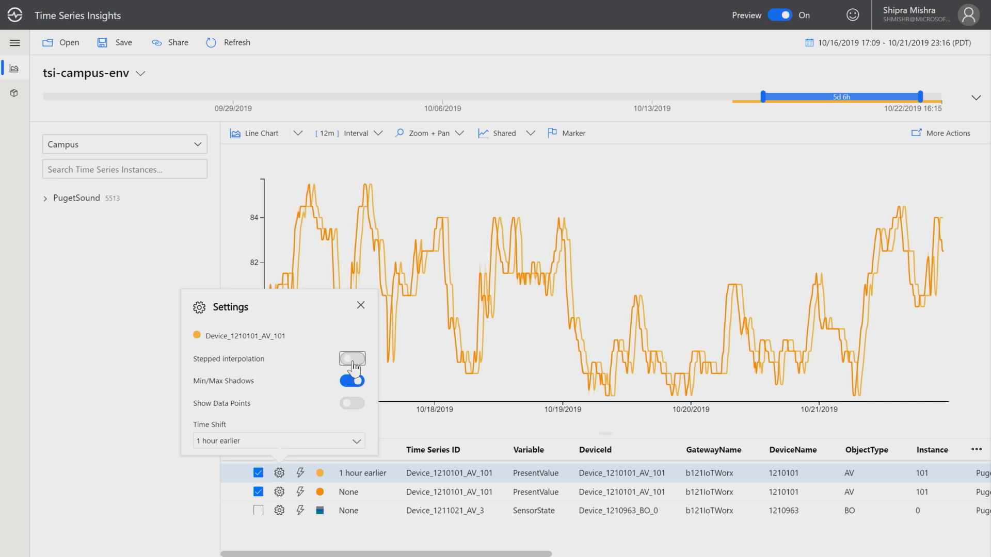
left_click(352, 358)
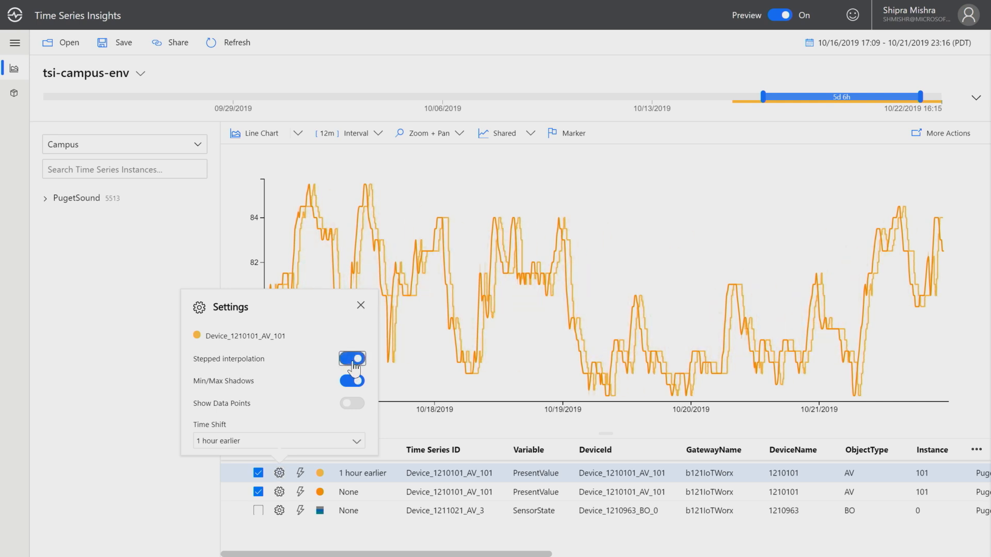
left_click(352, 358)
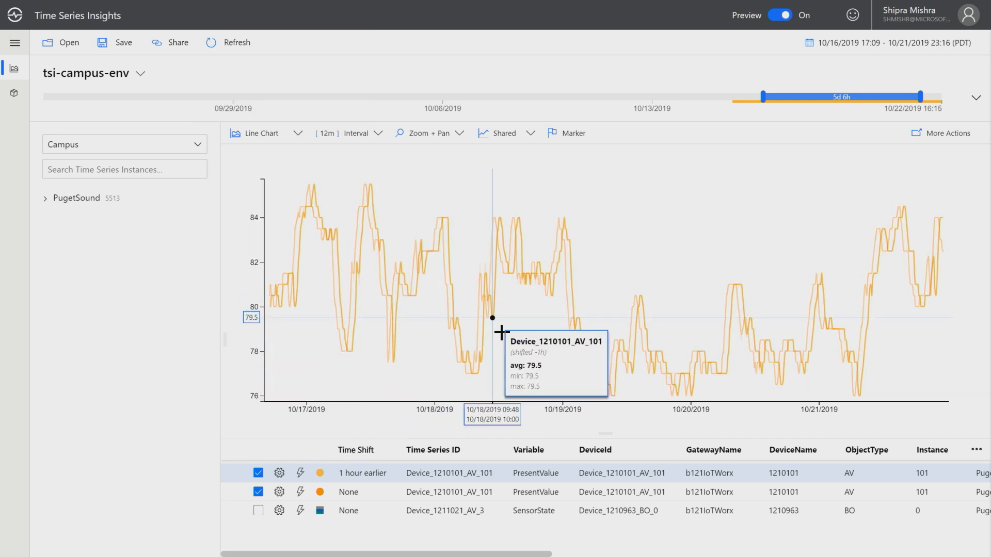
mouse_move(595, 426)
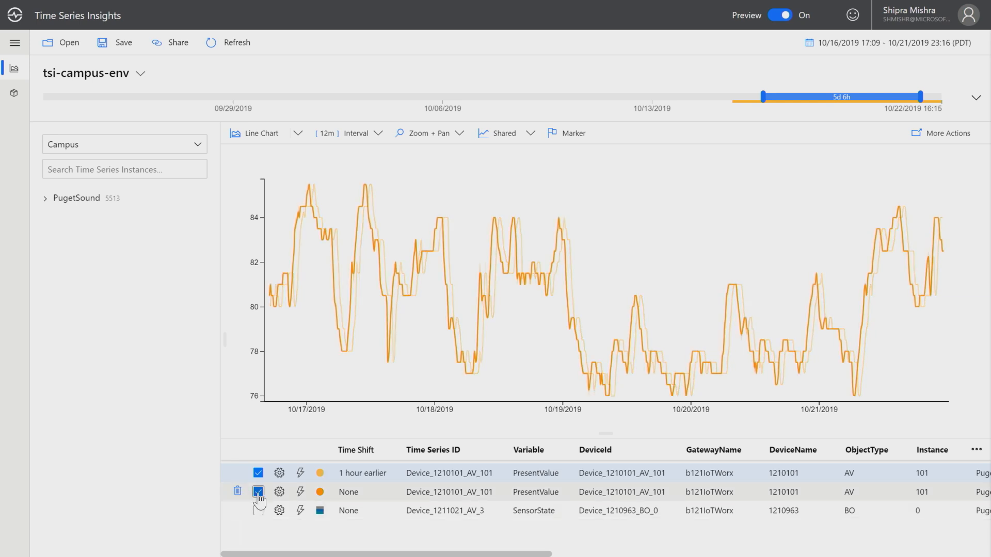
left_click(258, 492)
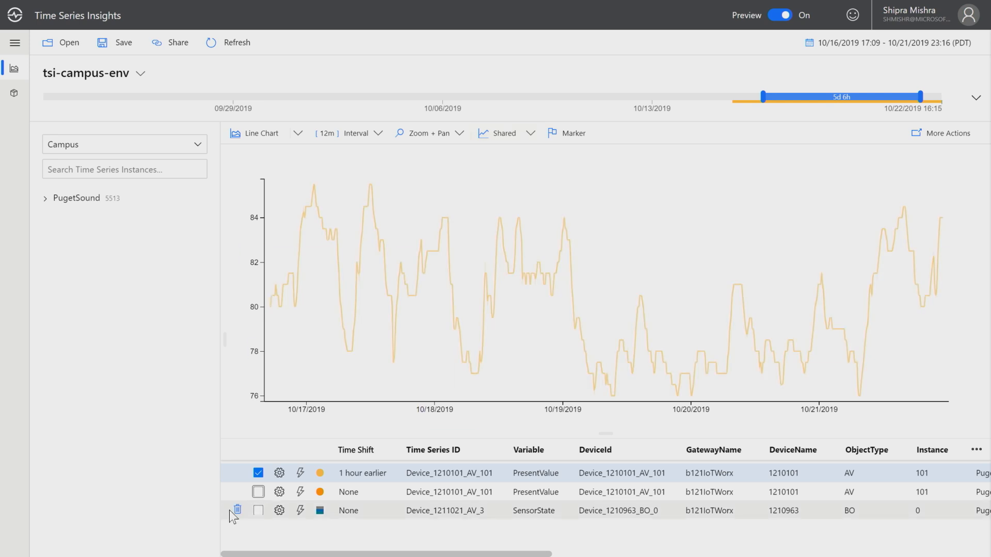
left_click(257, 493)
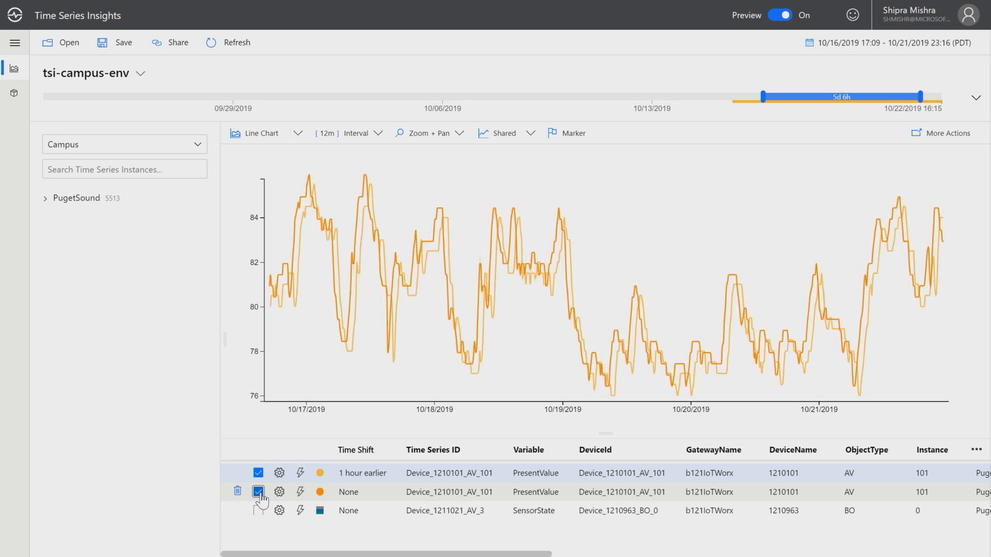
left_click(258, 509)
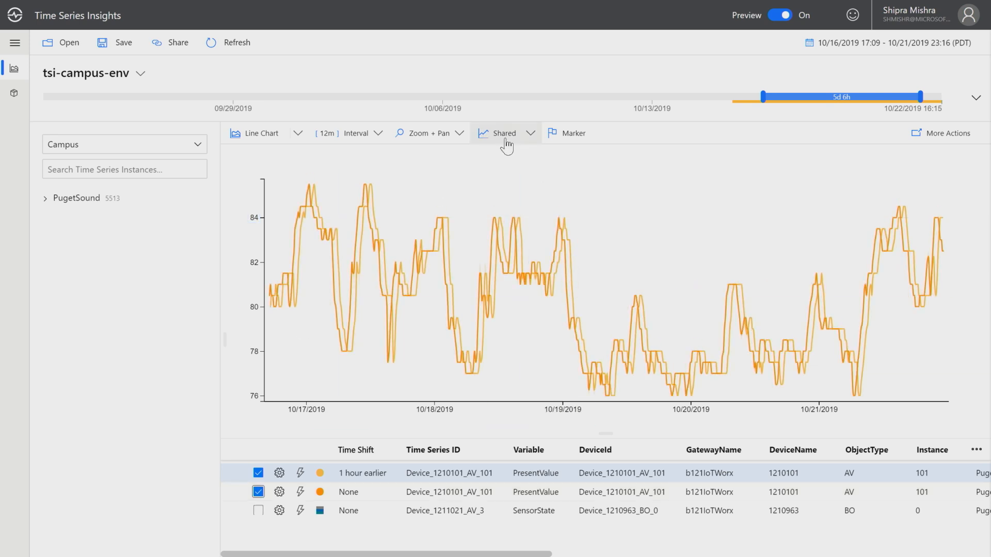
Try the Stacked, Shared and Overlap layouts, ending on Stacked panels.
left_click(529, 132)
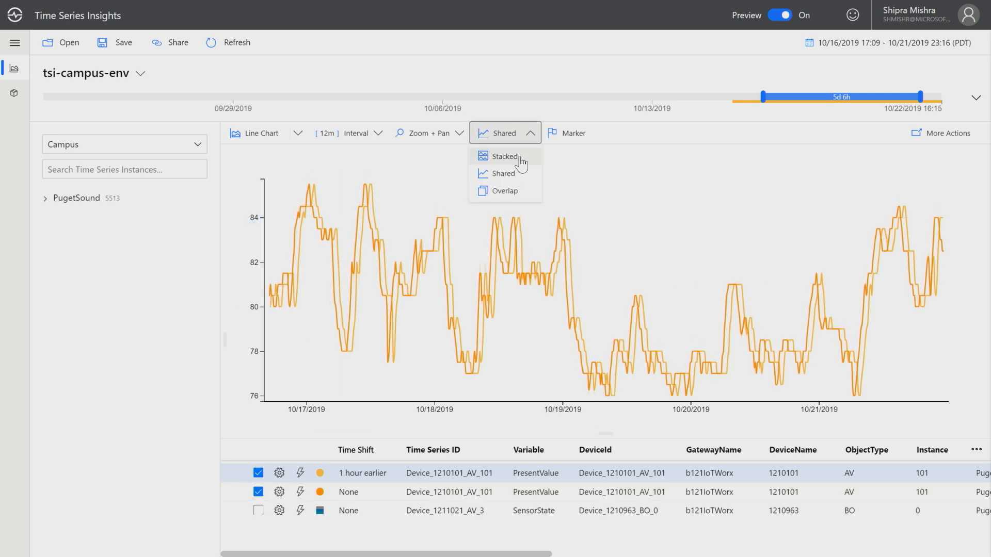
left_click(504, 156)
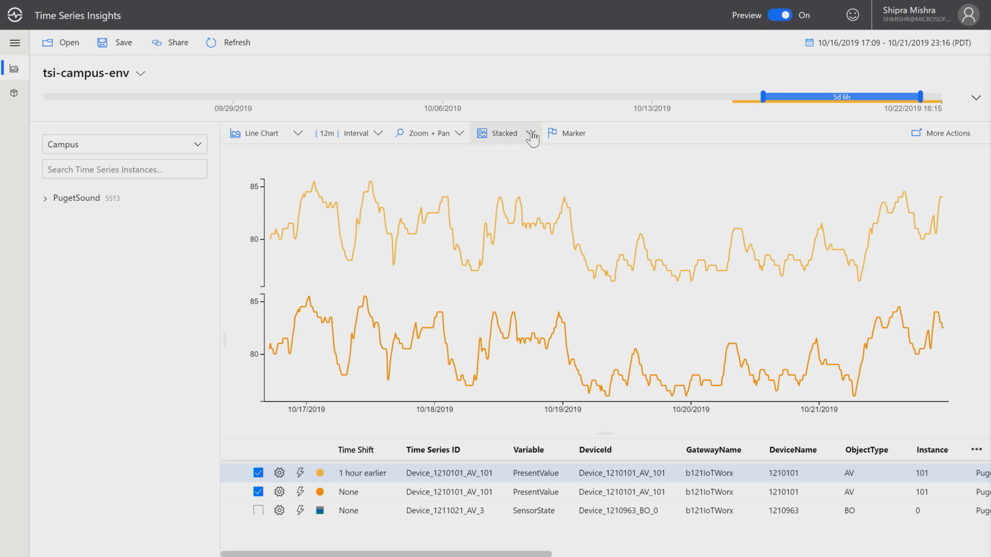
left_click(504, 133)
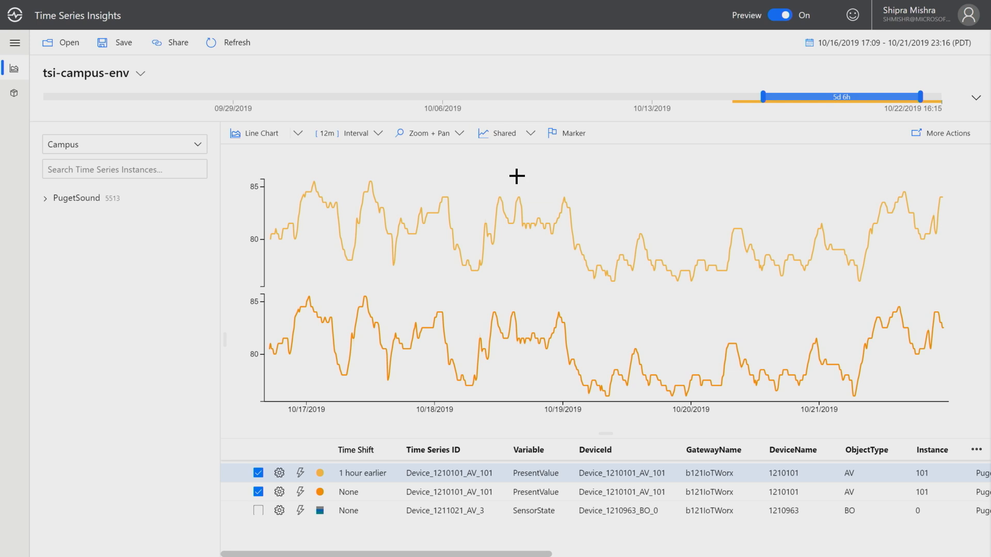
left_click(502, 133)
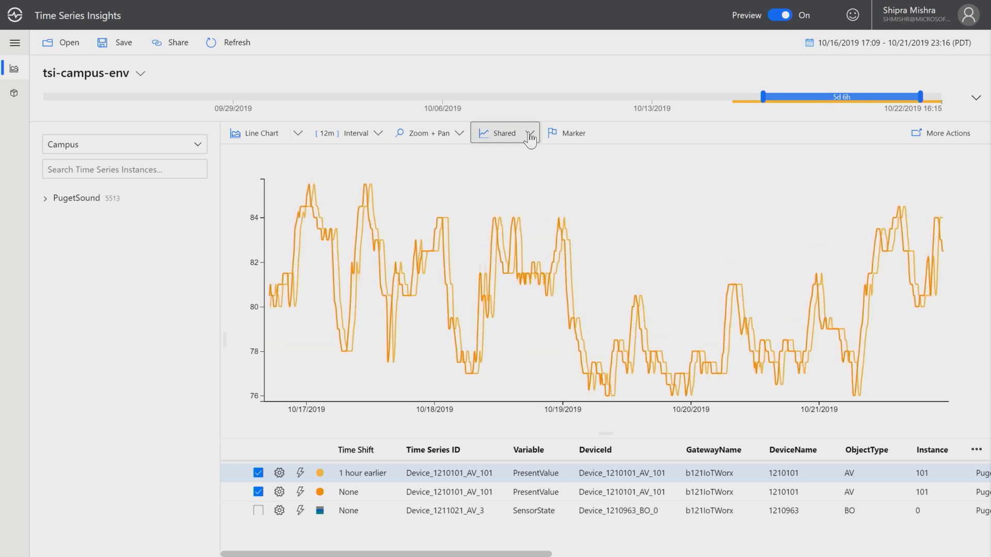
left_click(504, 132)
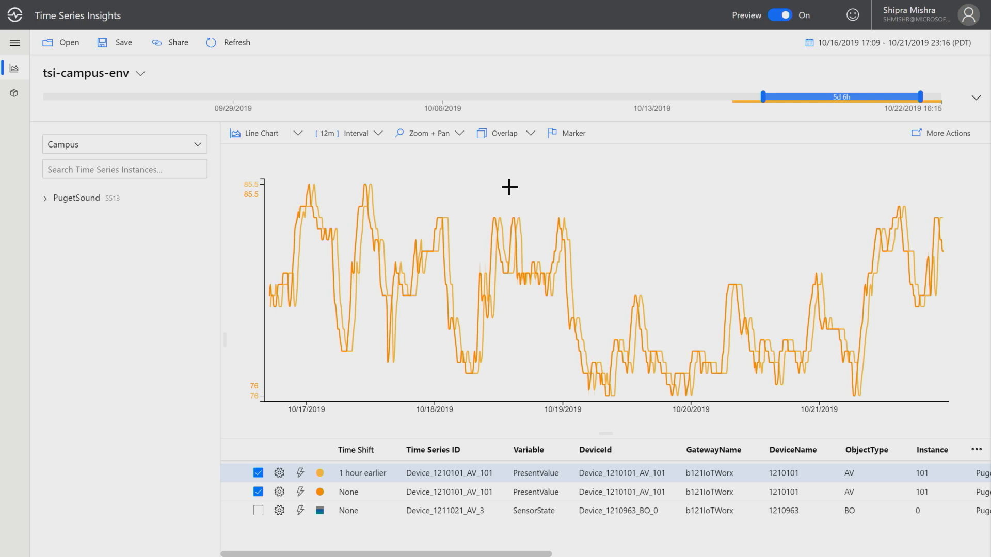
mouse_move(495, 432)
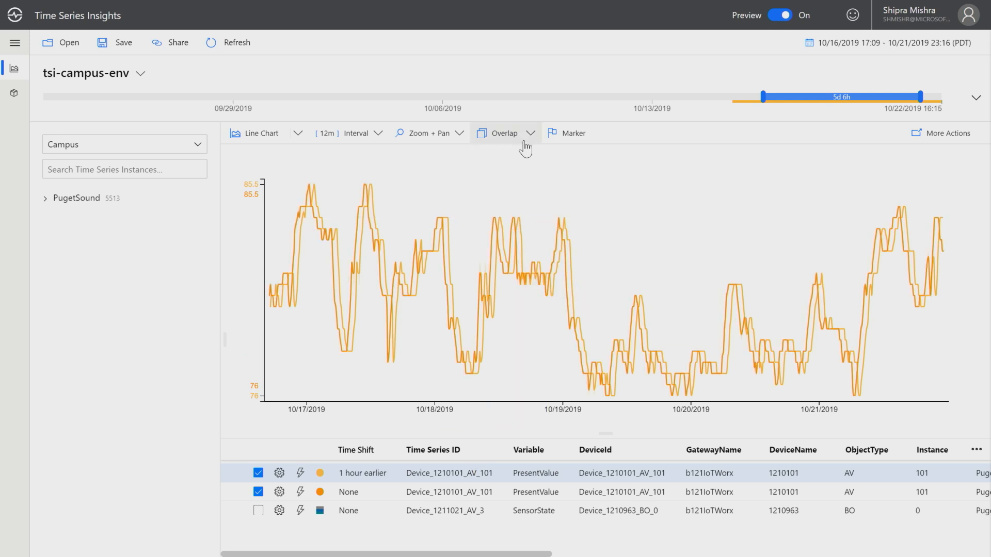
left_click(530, 133)
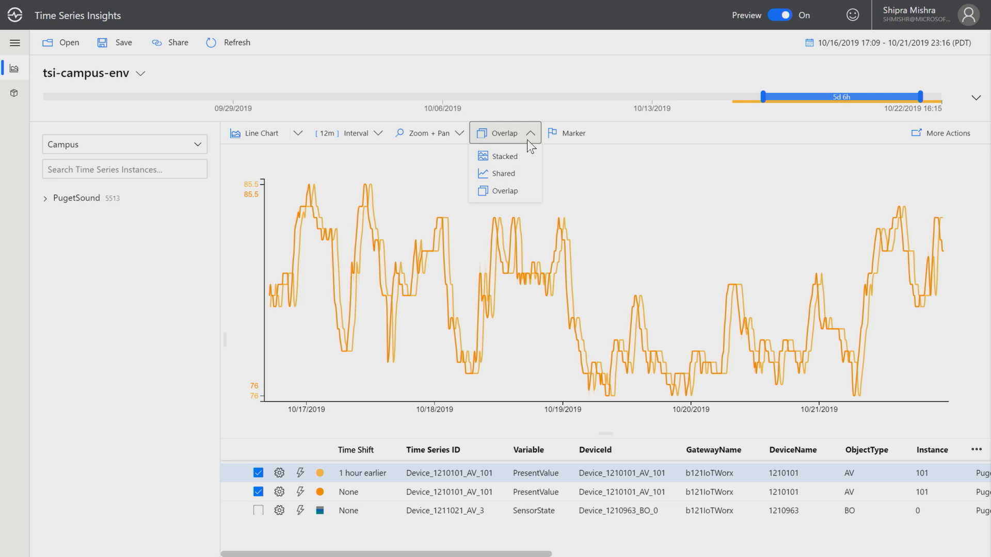
mouse_move(504, 155)
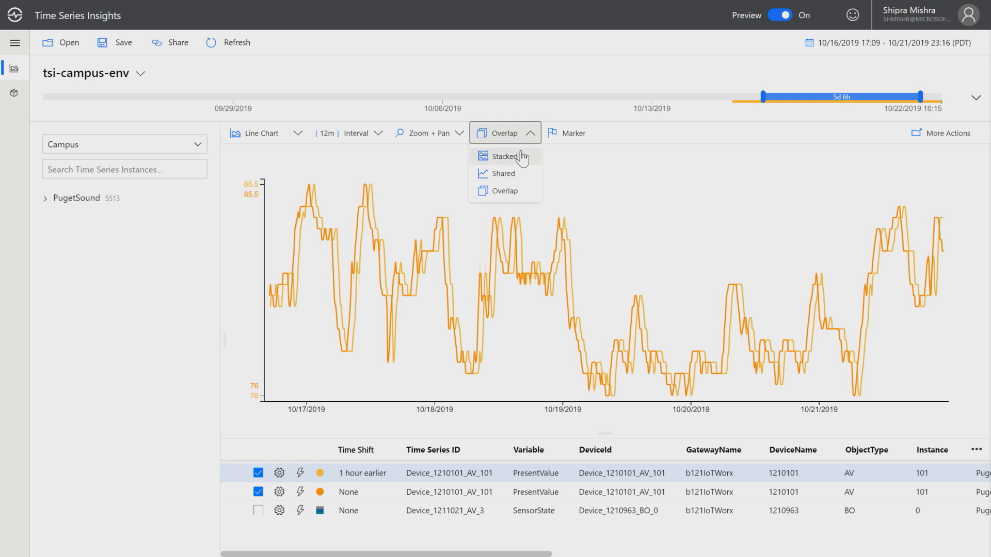
left_click(505, 156)
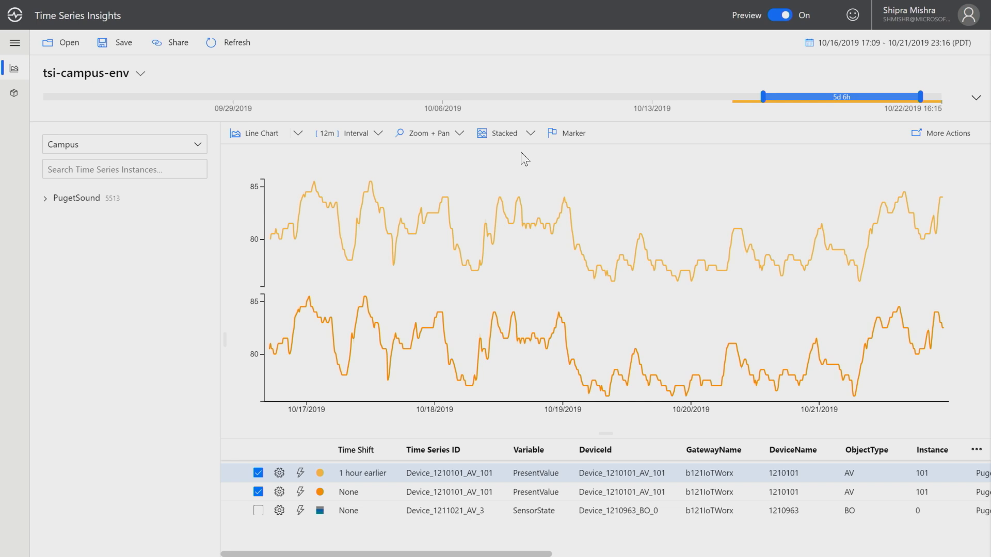
mouse_move(533, 136)
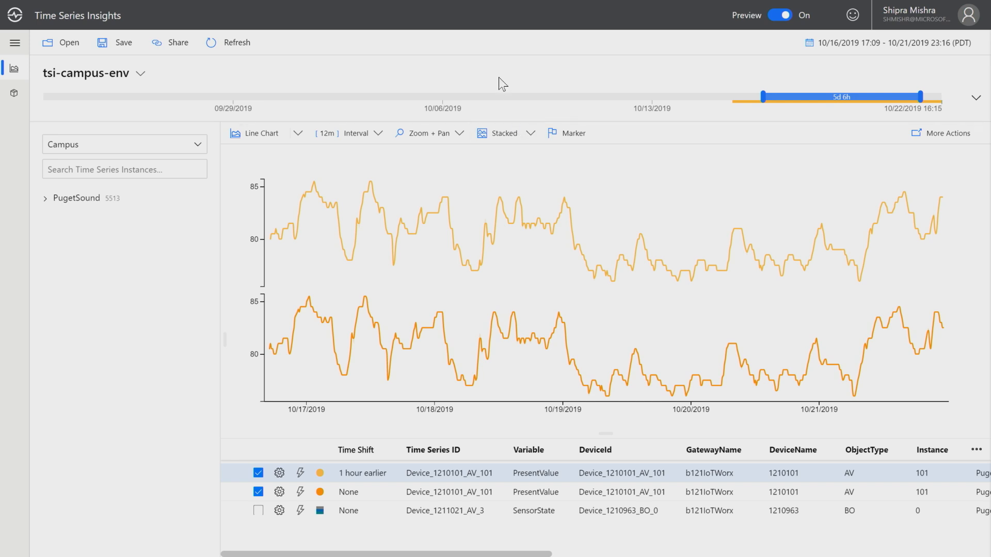
Zoom the chart in to roughly 10/17/2019 21:11 through 10/20/2019 19:15.
left_click(428, 132)
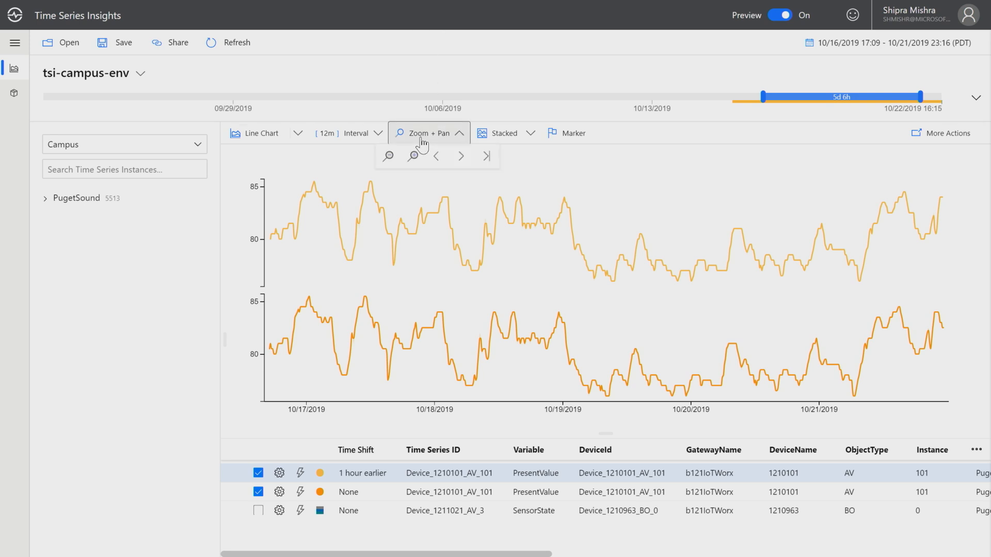
left_click(413, 156)
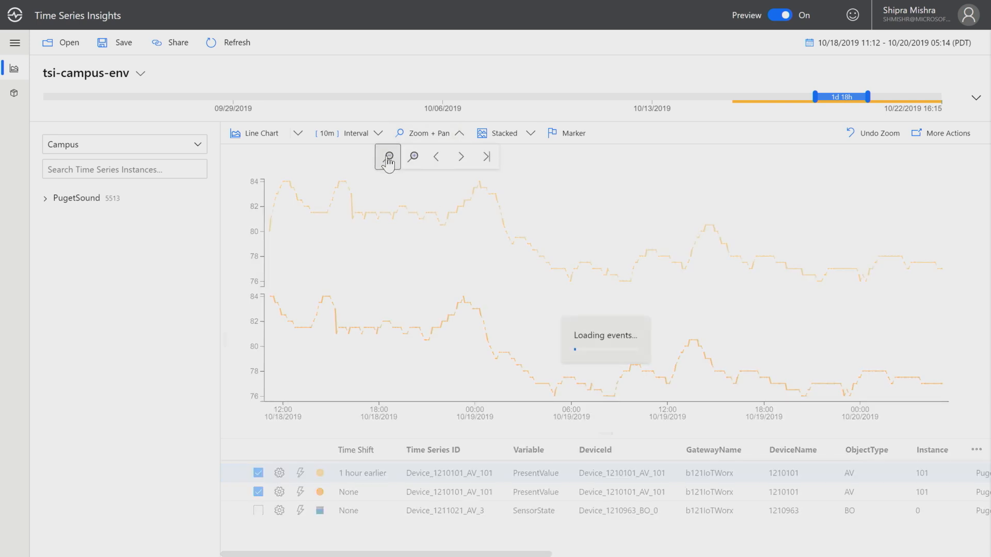
left_click(387, 157)
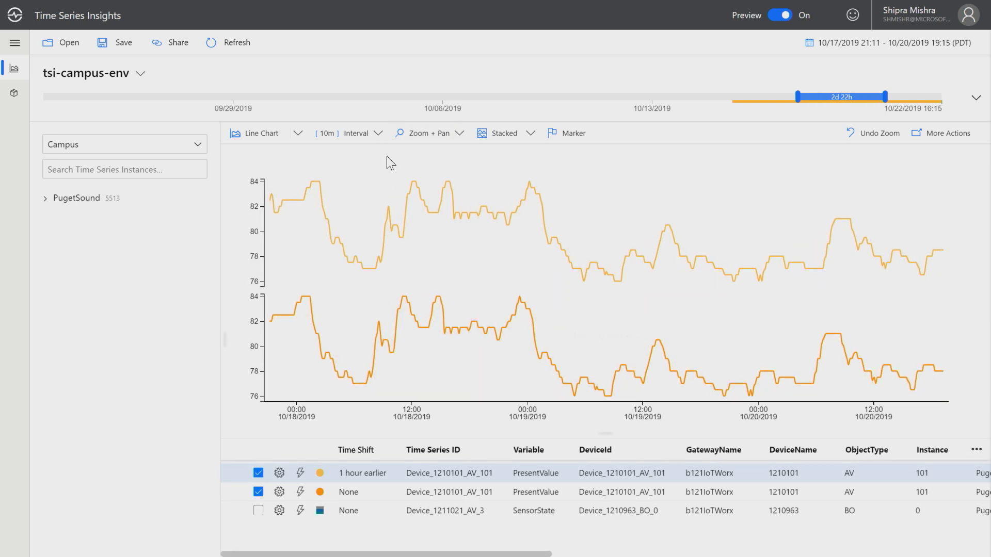
Switch the chart type to Heat Map, cancelling a brief Scatter Plot attempt.
left_click(297, 133)
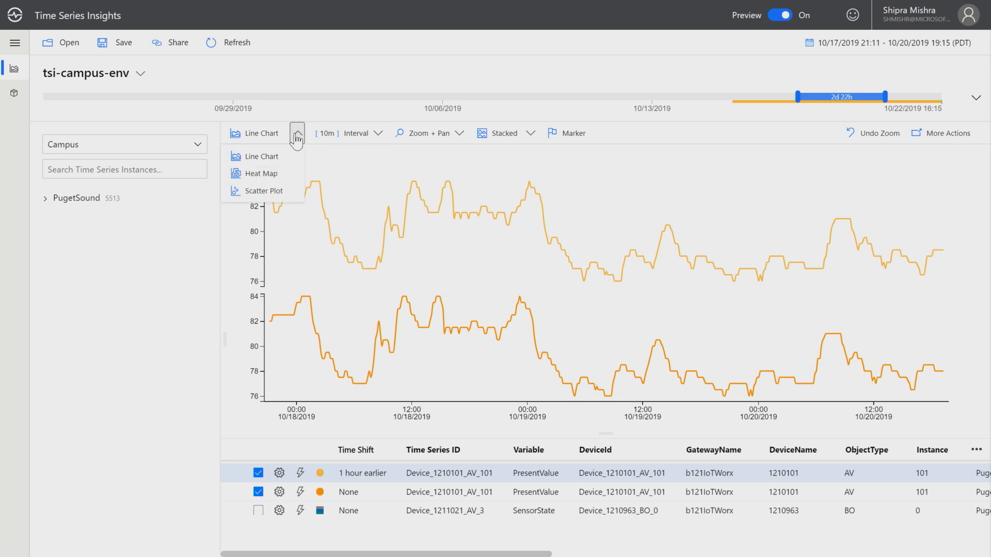
mouse_move(284, 173)
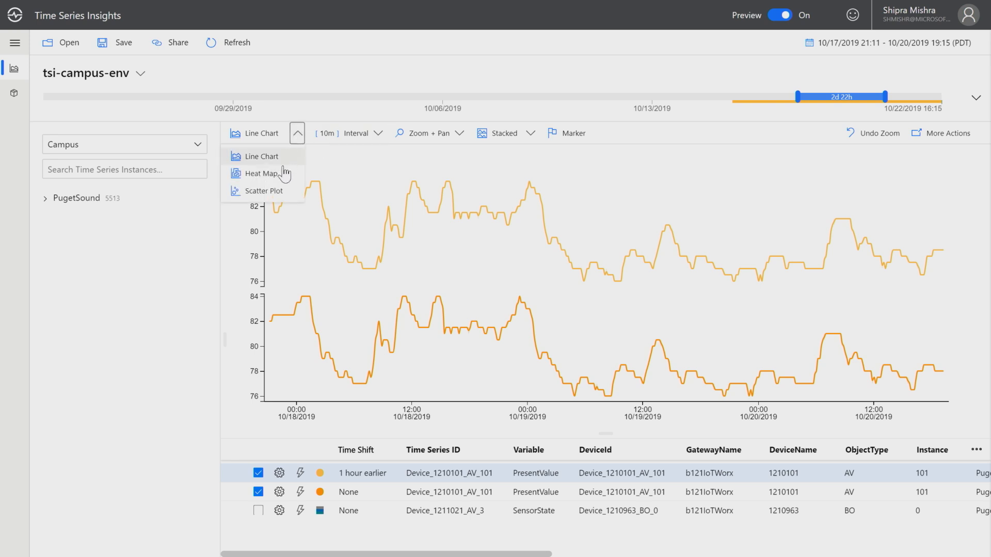
left_click(262, 174)
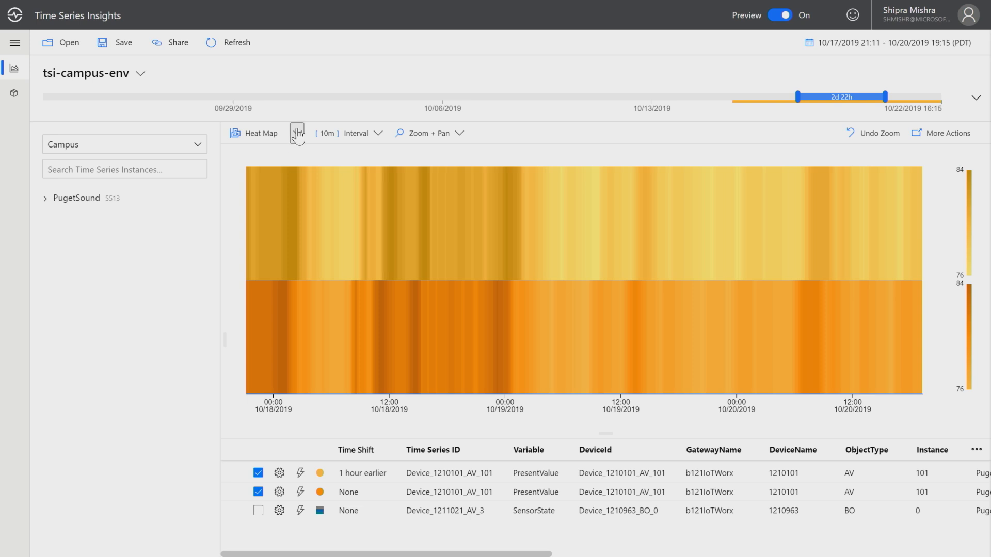
left_click(297, 133)
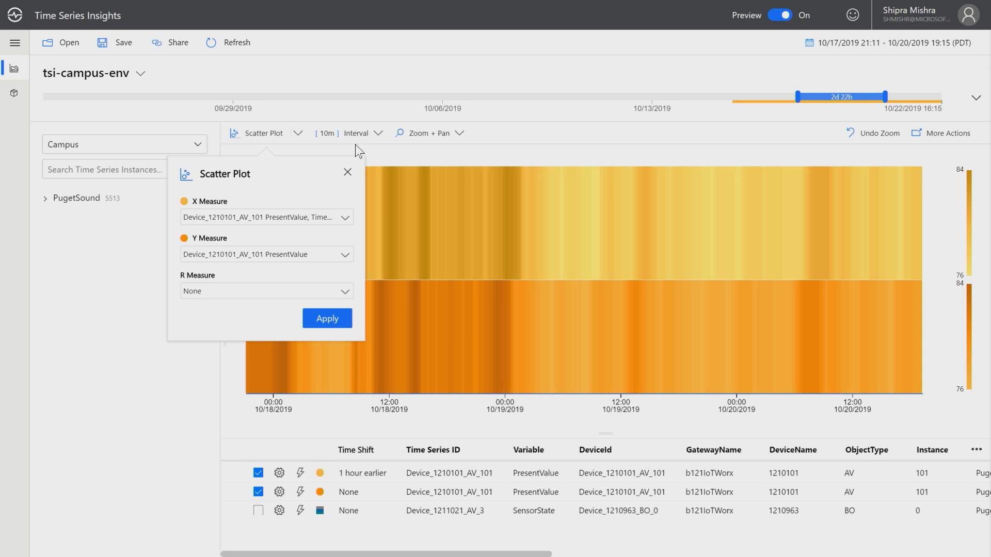
mouse_move(347, 172)
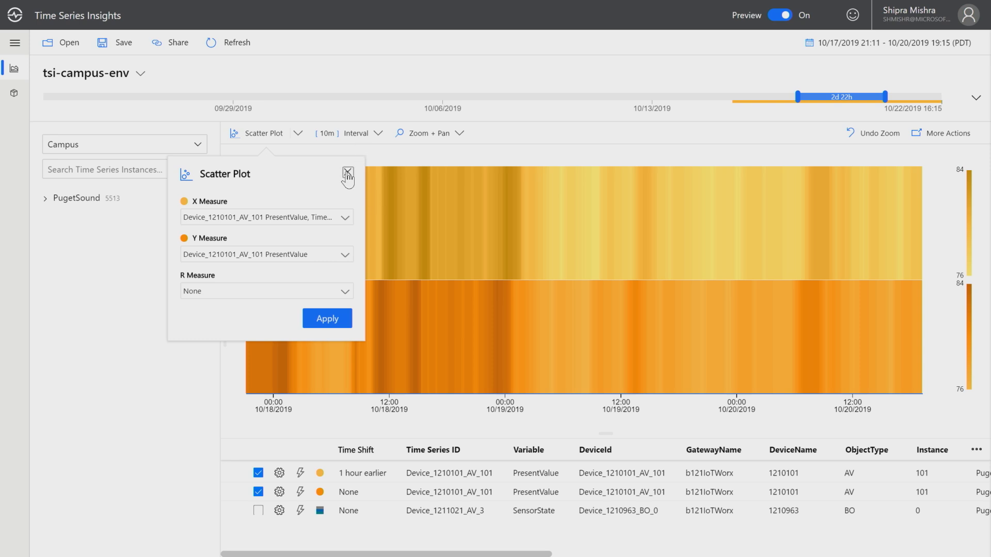
left_click(347, 174)
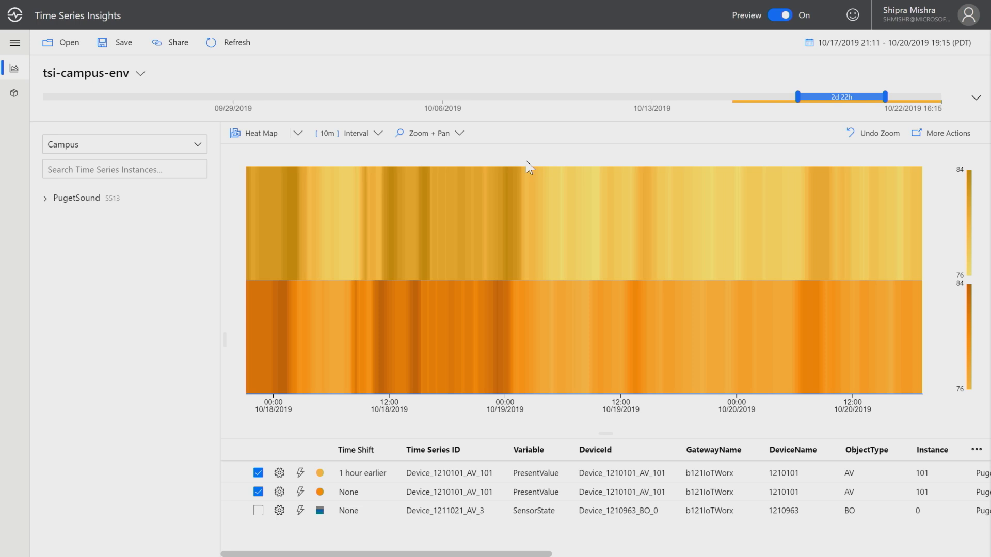